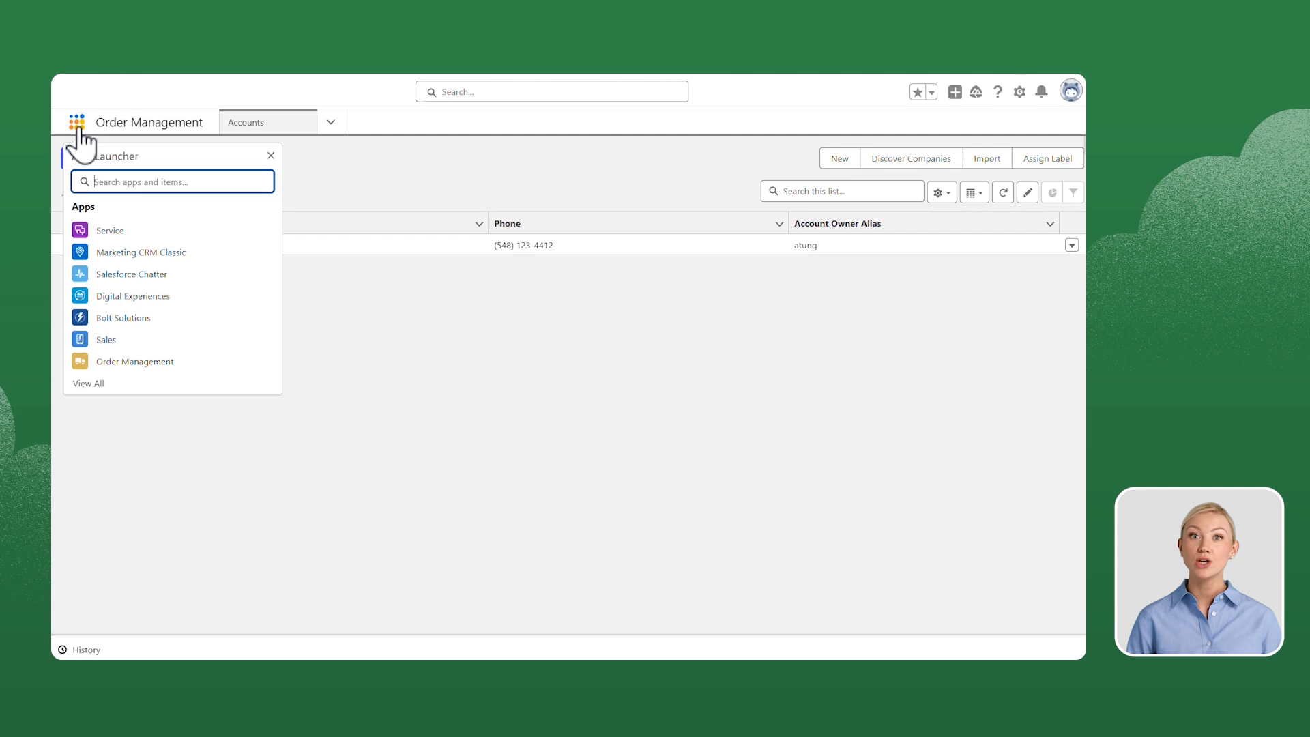
Search 'we' in the App Launcher and open Web Store Inventory Sources.
{"action": "type", "text": "web"}
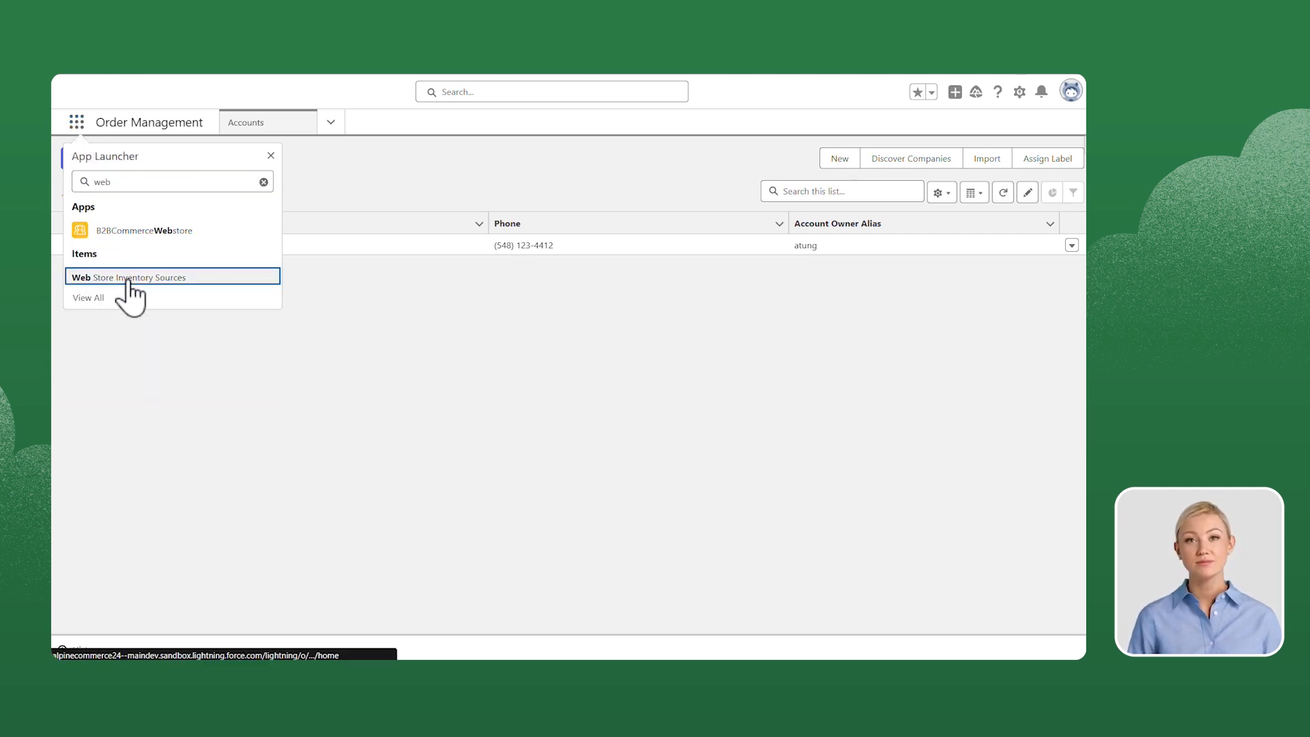
{"action": "left_click", "coordinate": [127, 277]}
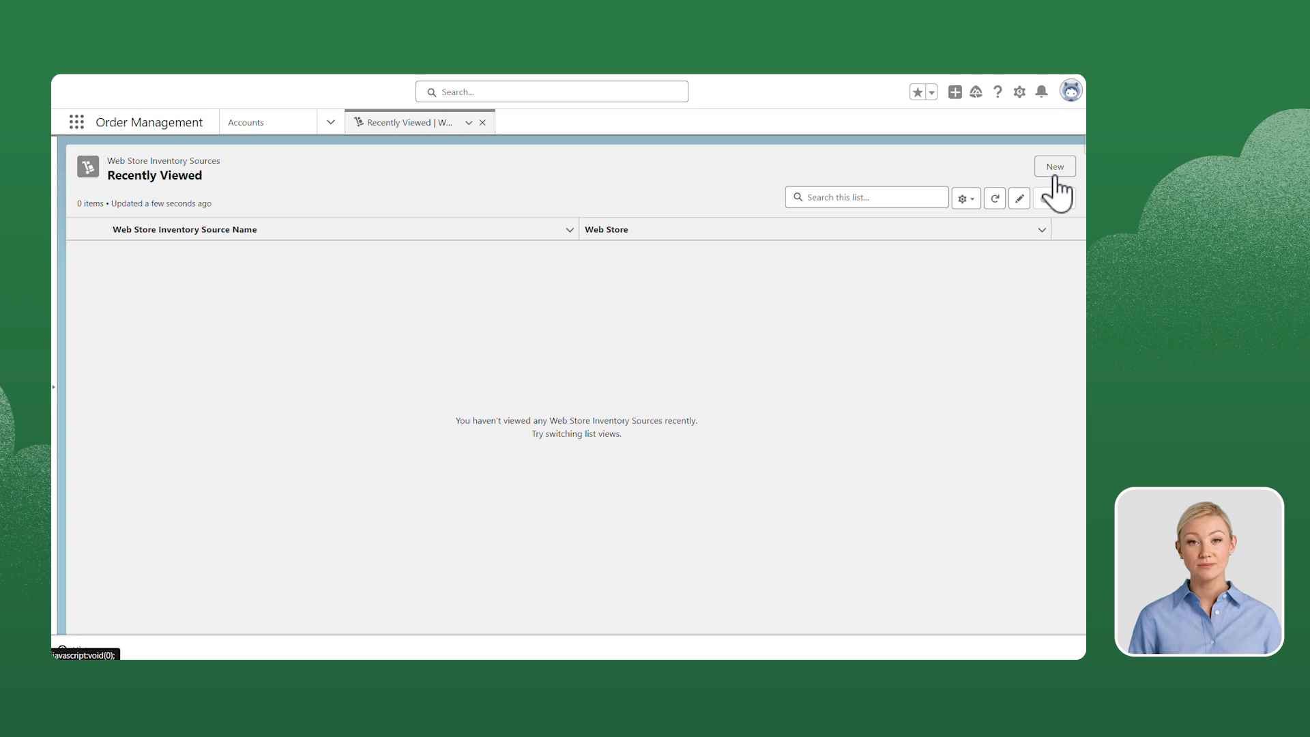
Create a new inventory source with location Order on Behalf Of Demo Warehouse and dimension Available to Fulfill.
{"action": "left_click", "coordinate": [1054, 166]}
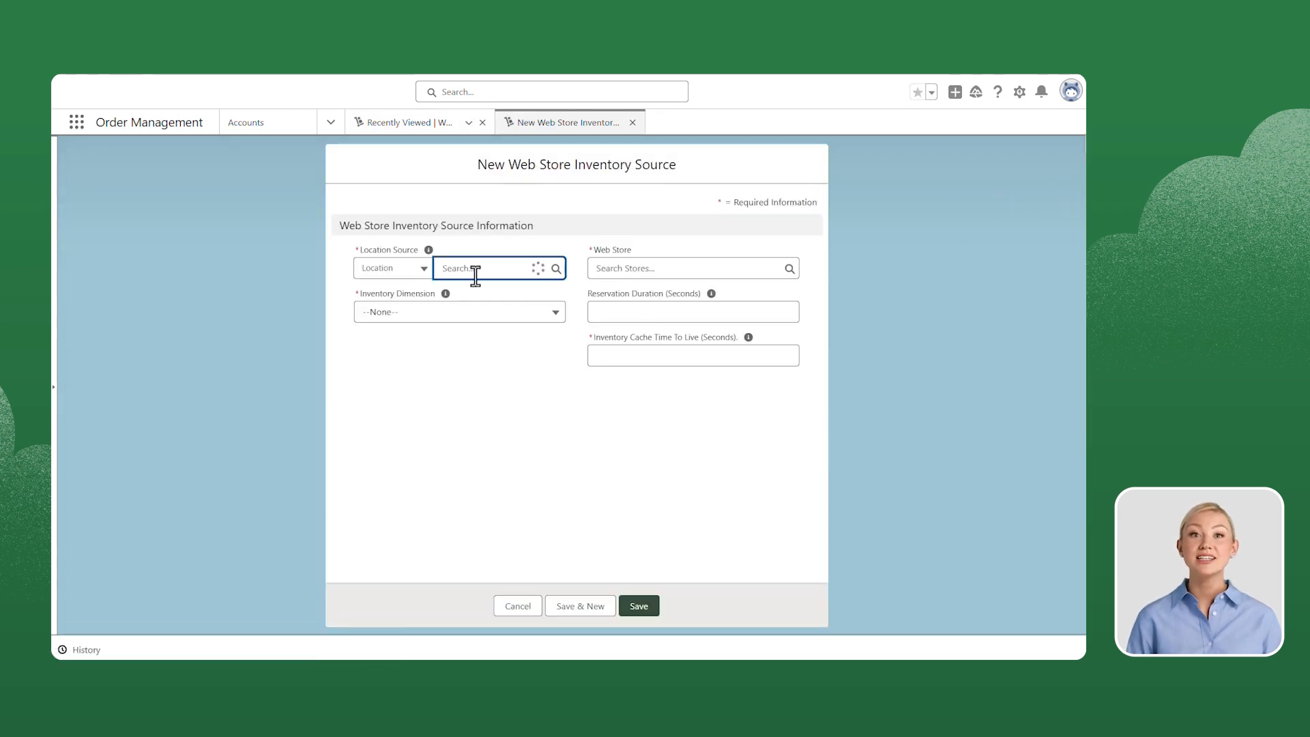
{"action": "left_click", "coordinate": [459, 268]}
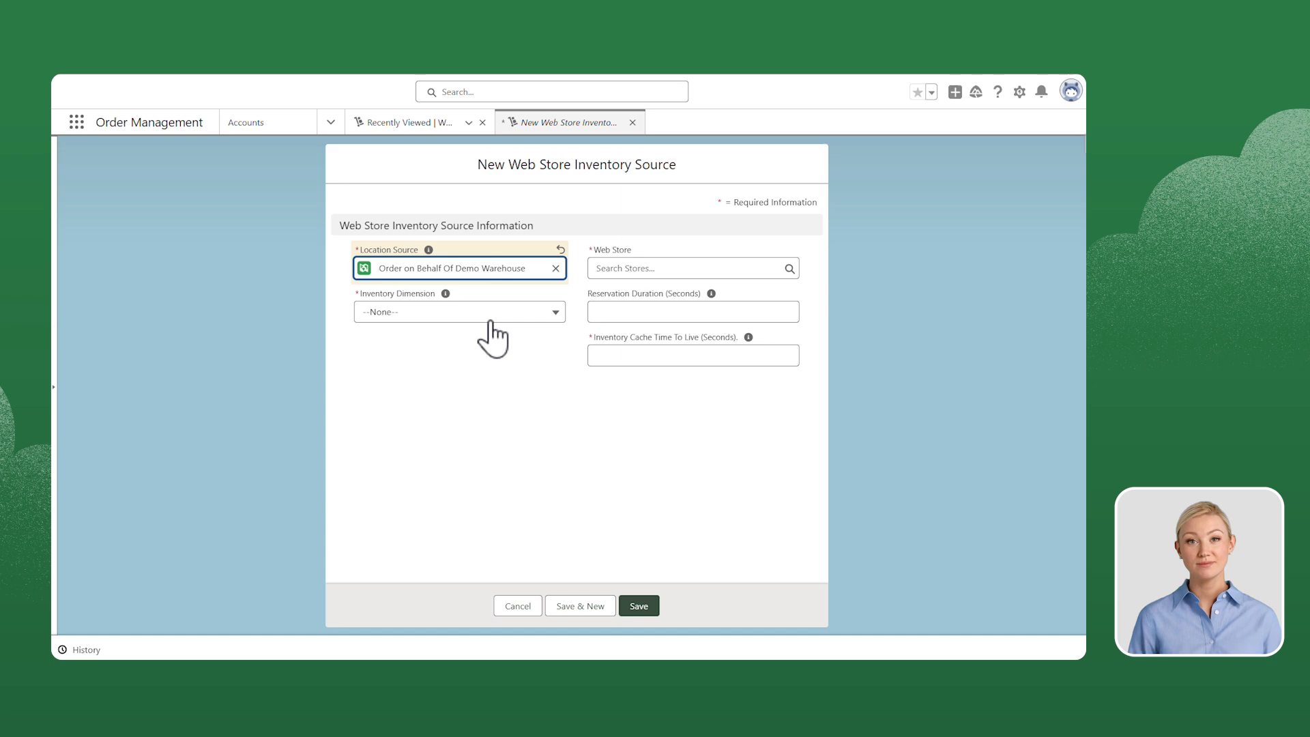
{"action": "mouse_move", "coordinate": [496, 330]}
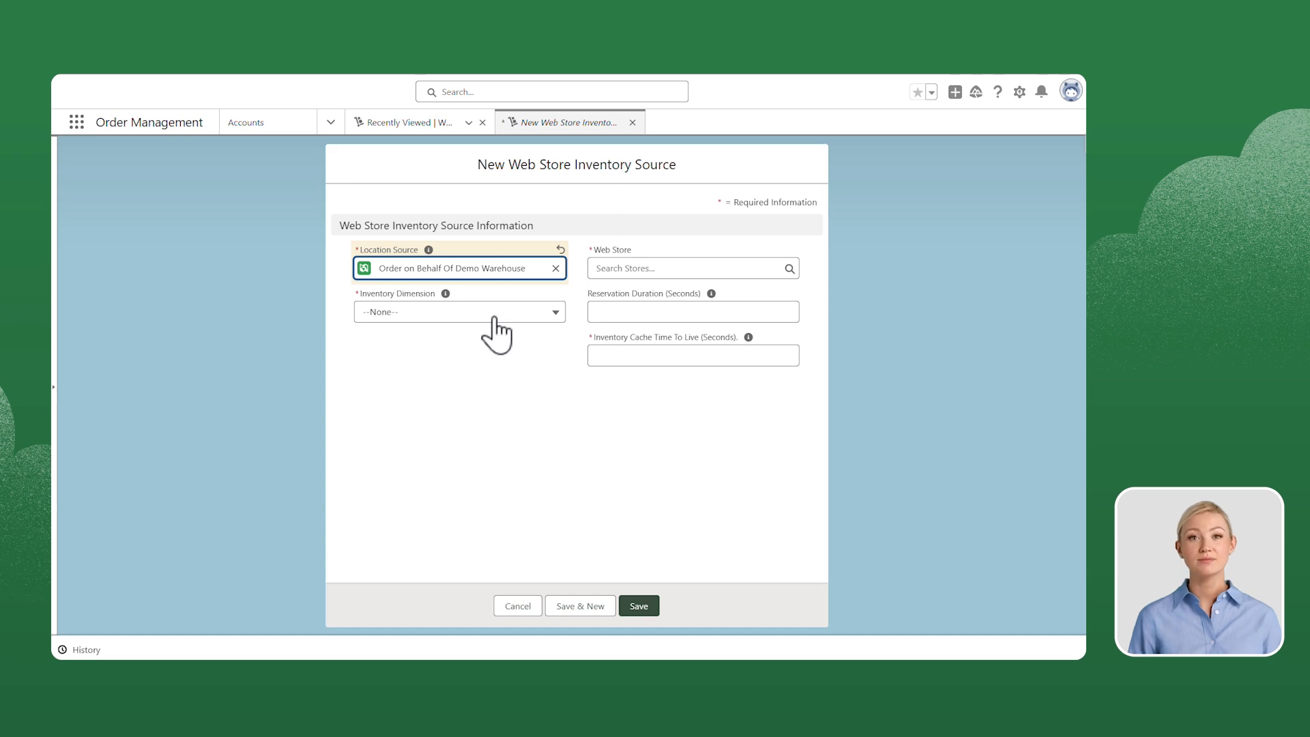
{"action": "left_click", "coordinate": [458, 311]}
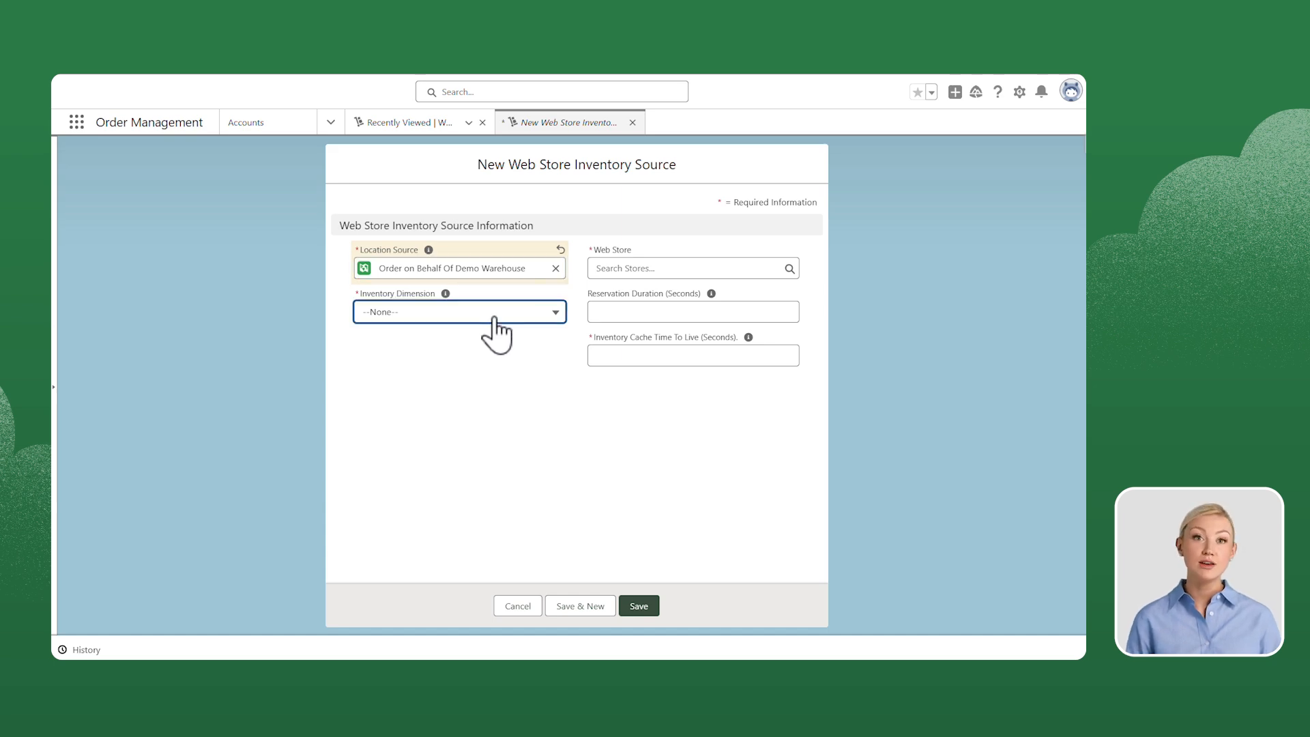
{"action": "left_click", "coordinate": [459, 312]}
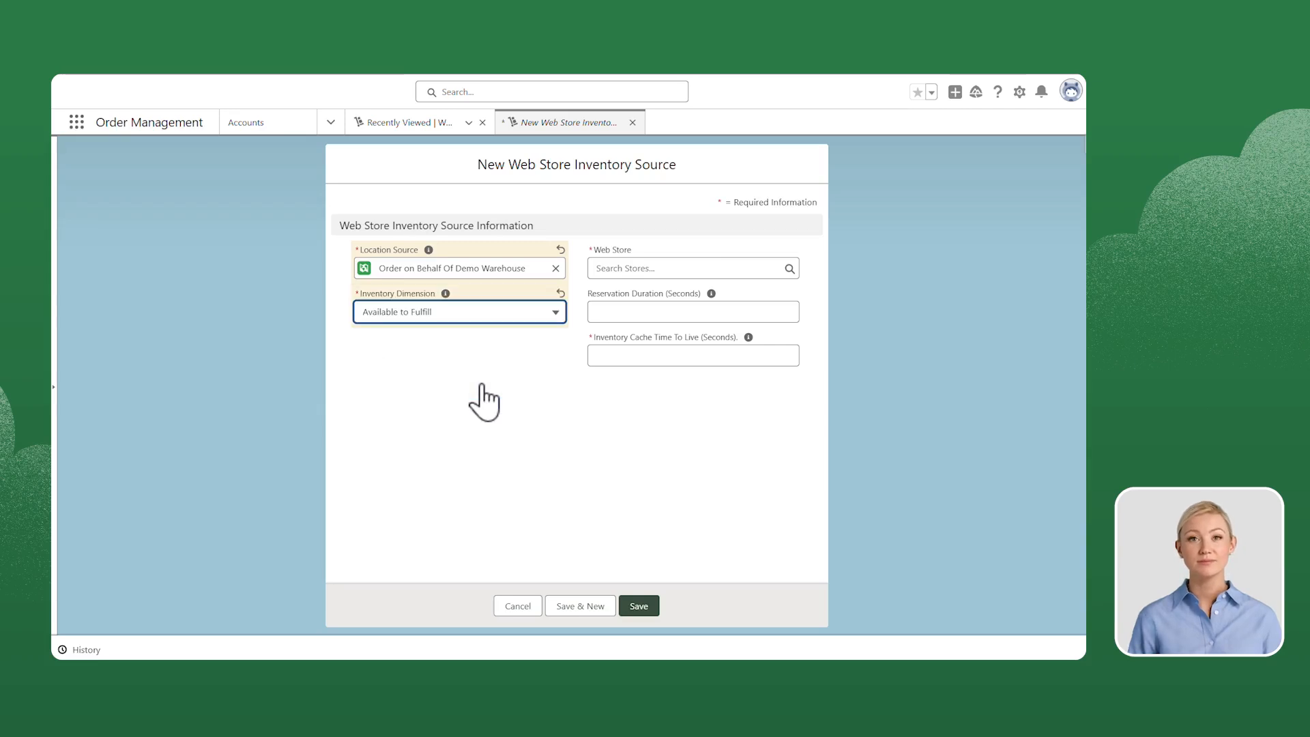
{"action": "left_click", "coordinate": [681, 268]}
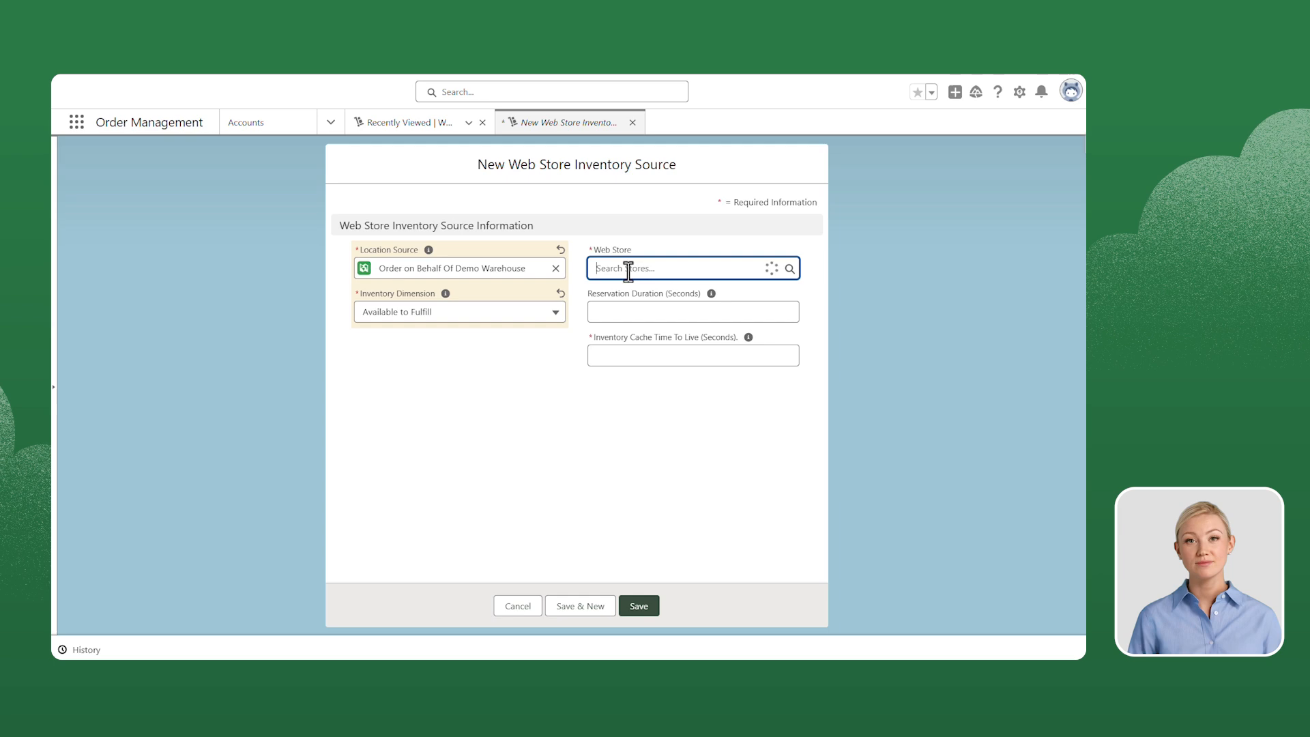
Choose Order on Behalf Of Demo from Recent Stores as the web store.
{"action": "left_click", "coordinate": [692, 268]}
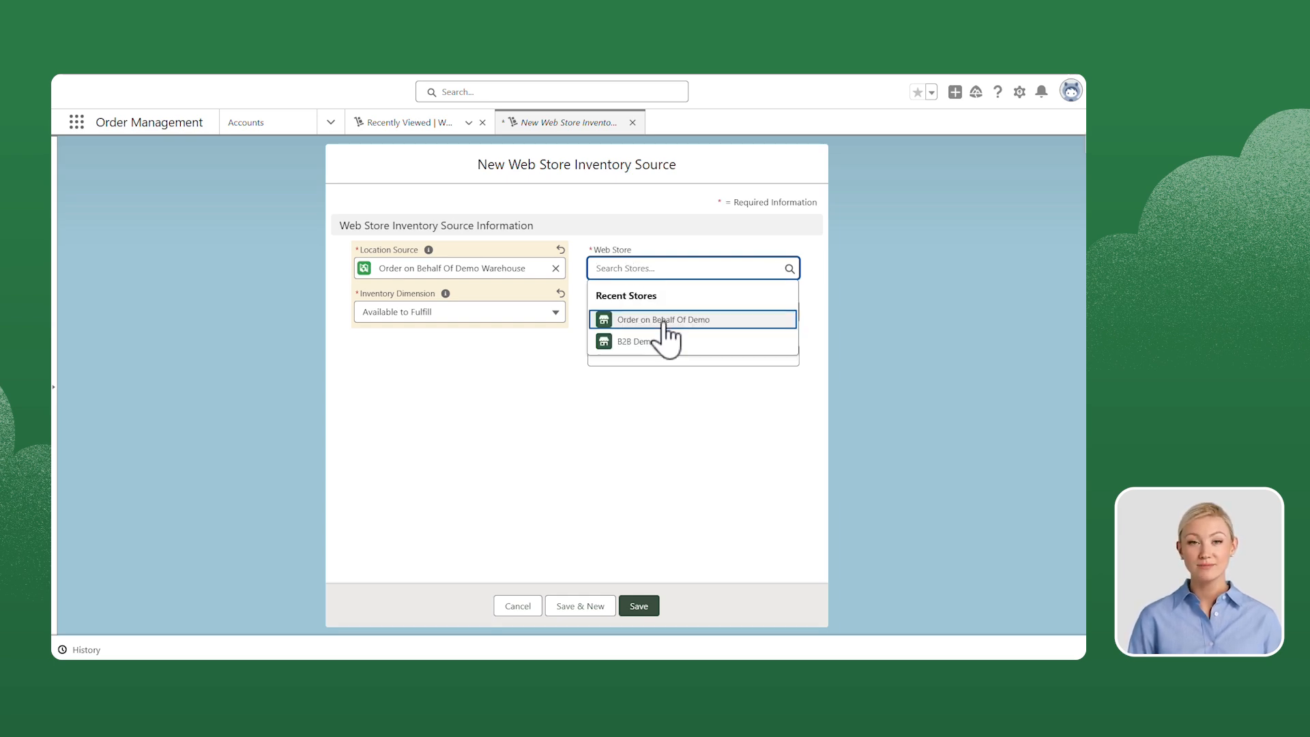
{"action": "left_click", "coordinate": [663, 319]}
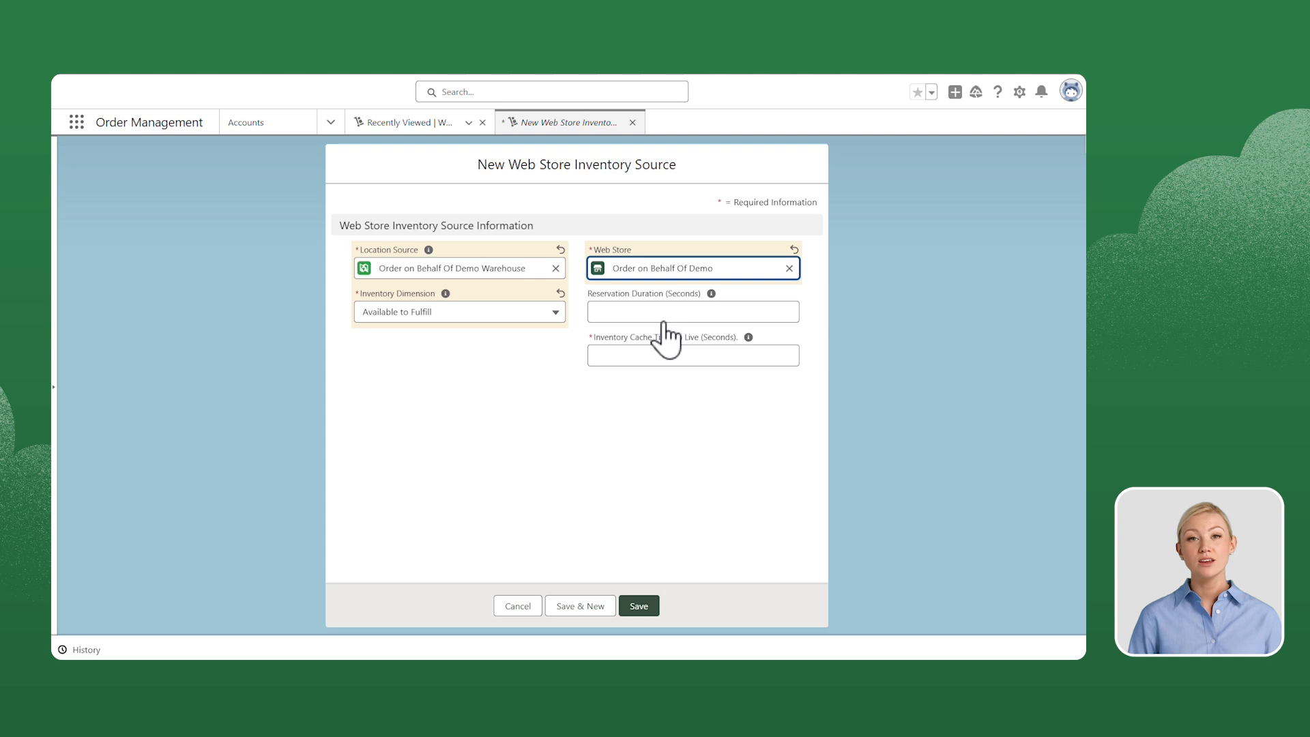
Enter 480 for Reservation Duration and Inventory Cache Time To Live, then save WSIS-00000002.
{"action": "left_click", "coordinate": [692, 312]}
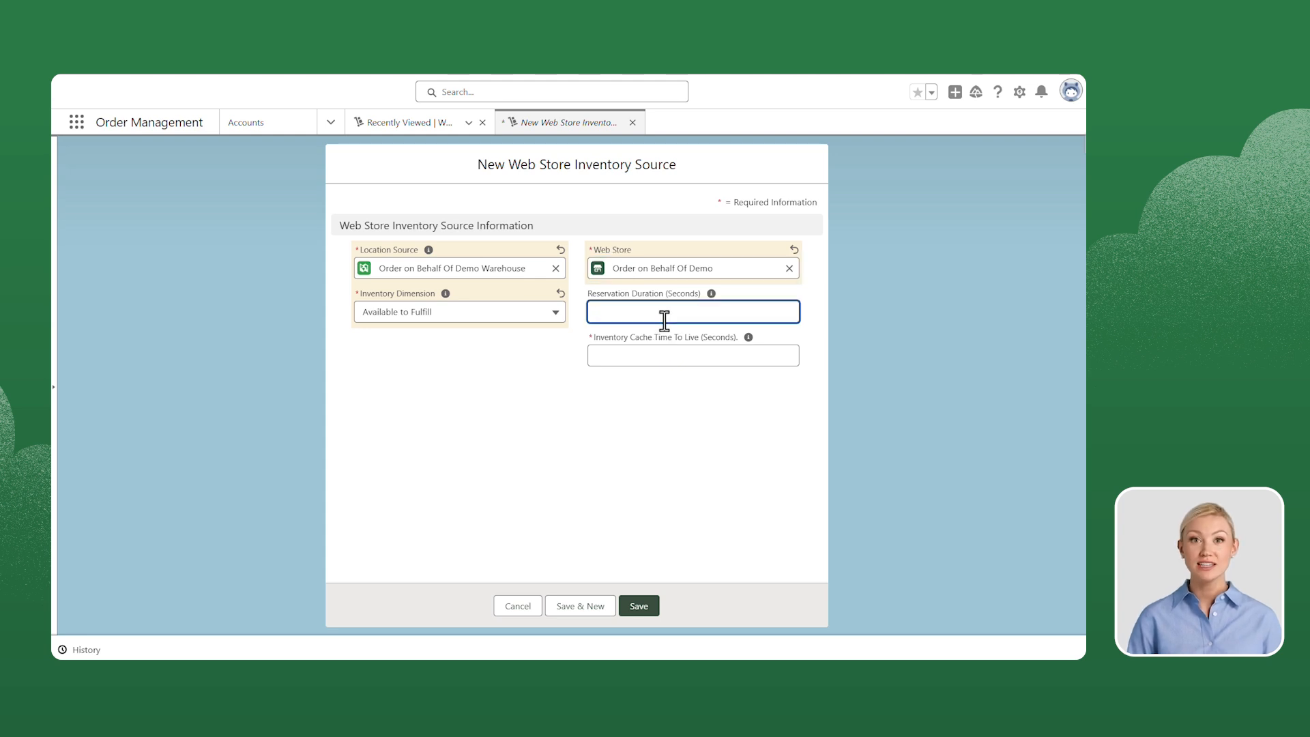
{"action": "type", "text": "480"}
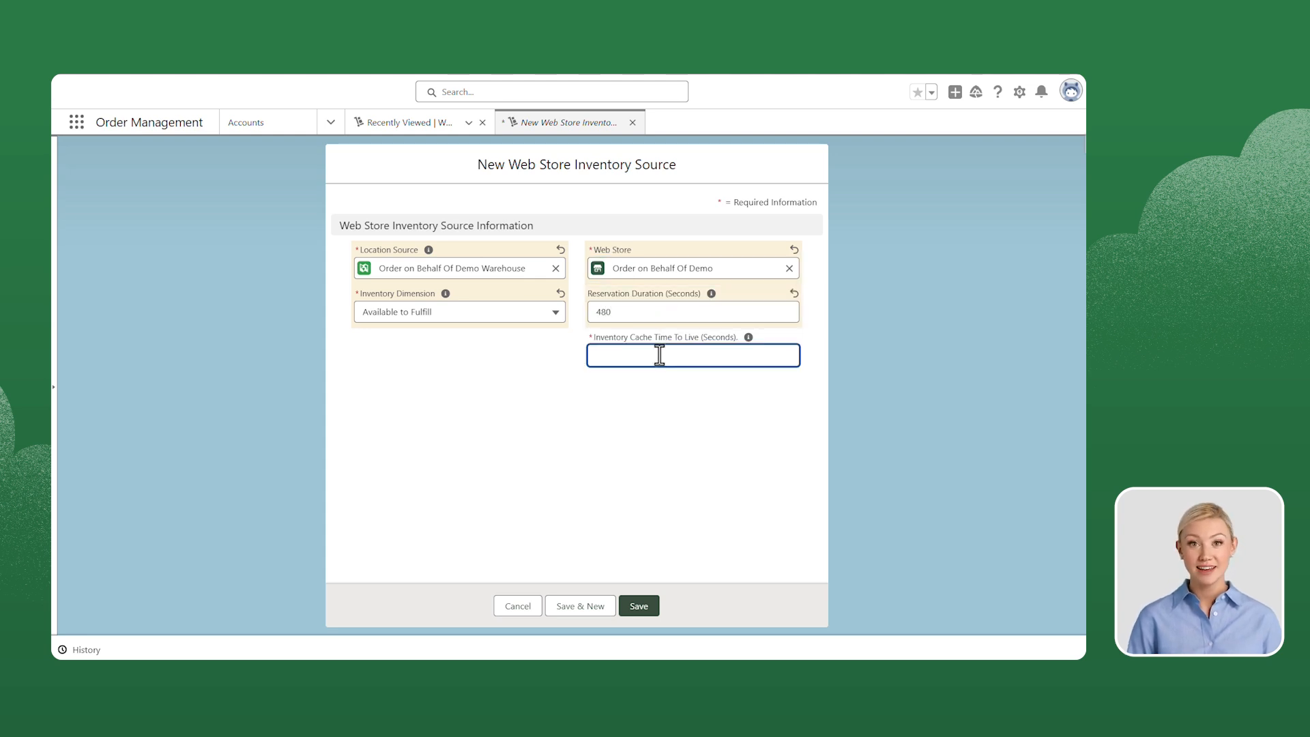
{"action": "type", "text": "480"}
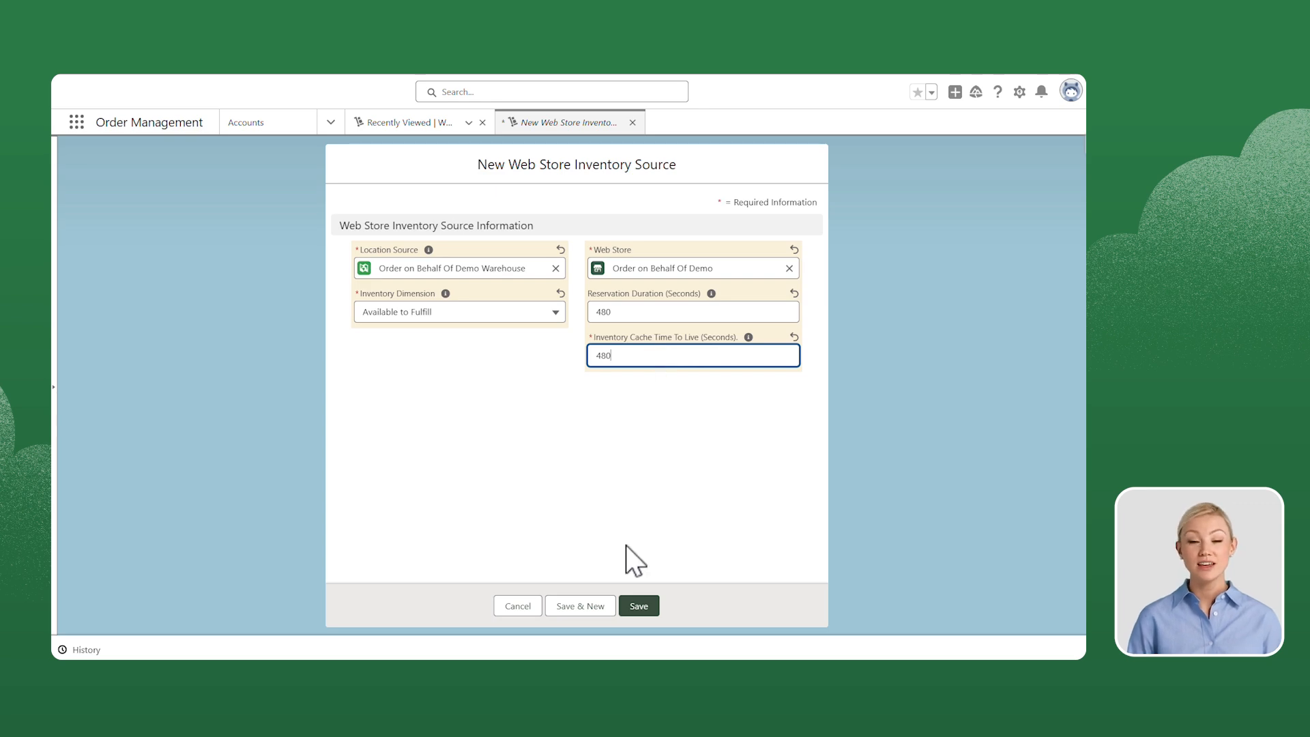
{"action": "left_click", "coordinate": [637, 606]}
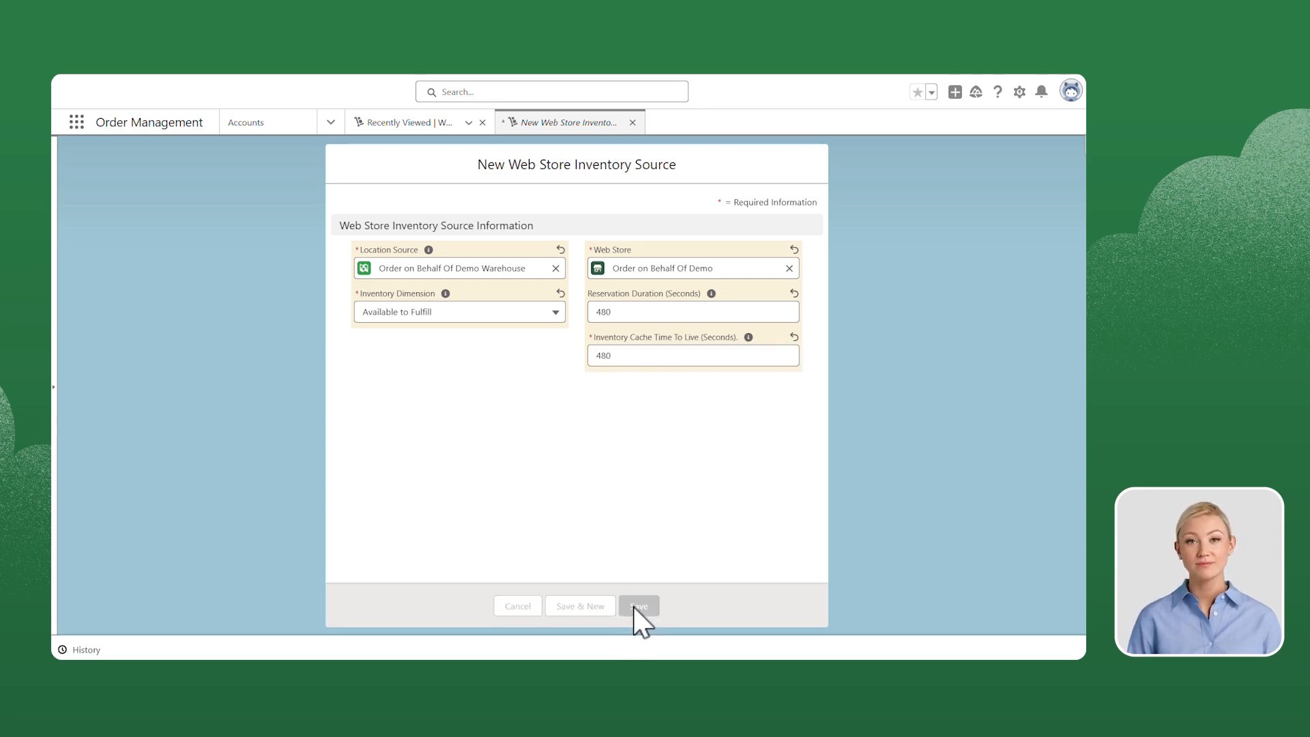
{"action": "left_click", "coordinate": [639, 605]}
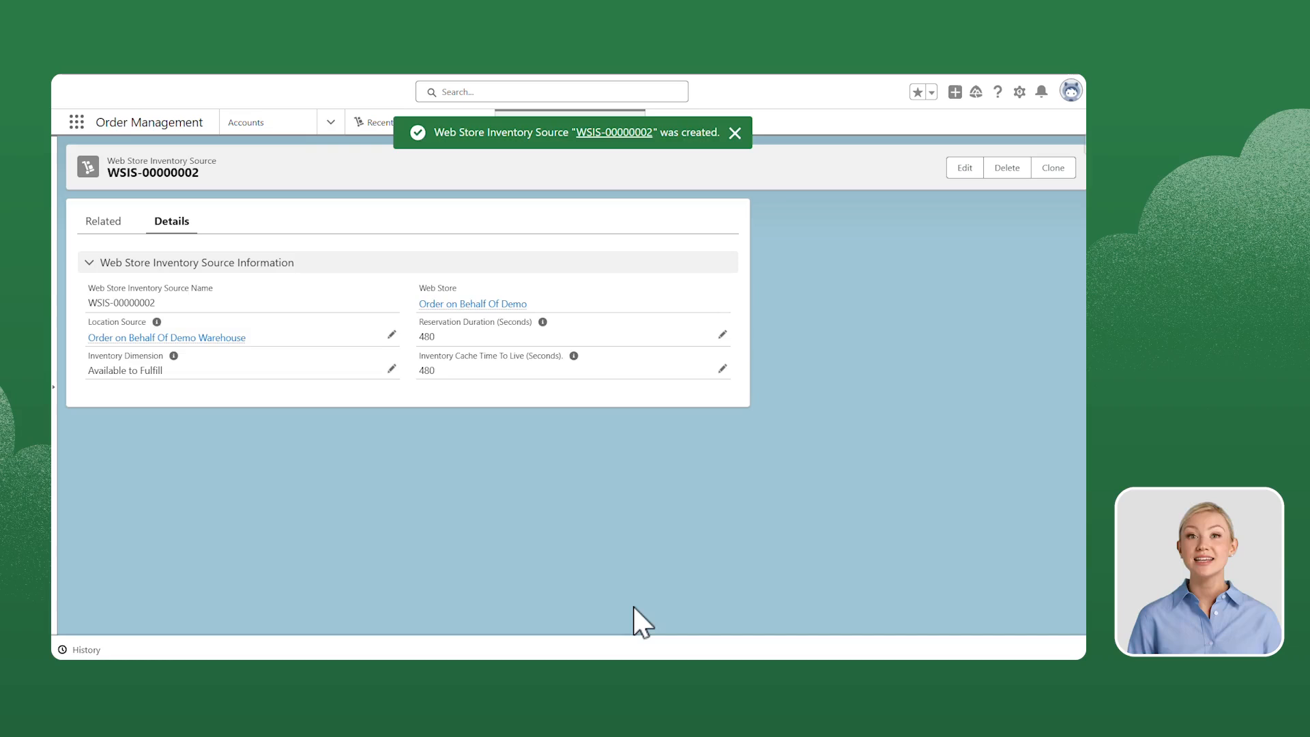